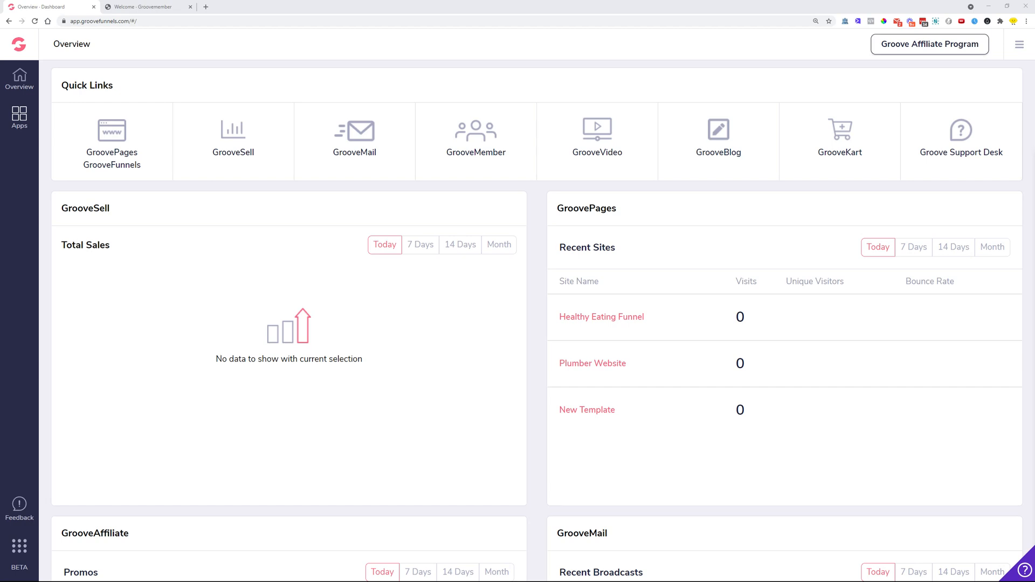
Open GrooveMember from Quick Links and go to Content > Memberships.
click(483, 143)
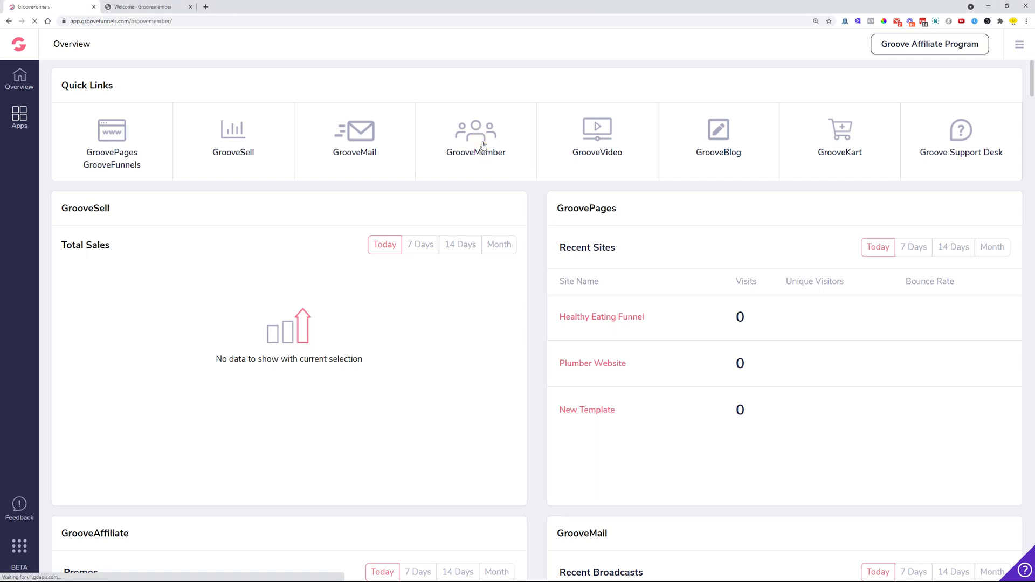
click(476, 135)
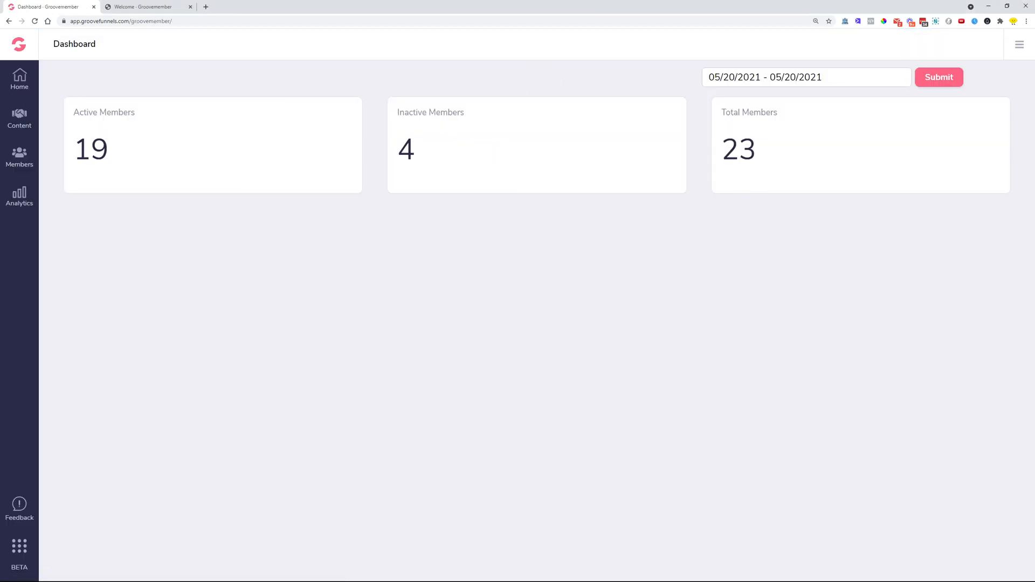
click(19, 119)
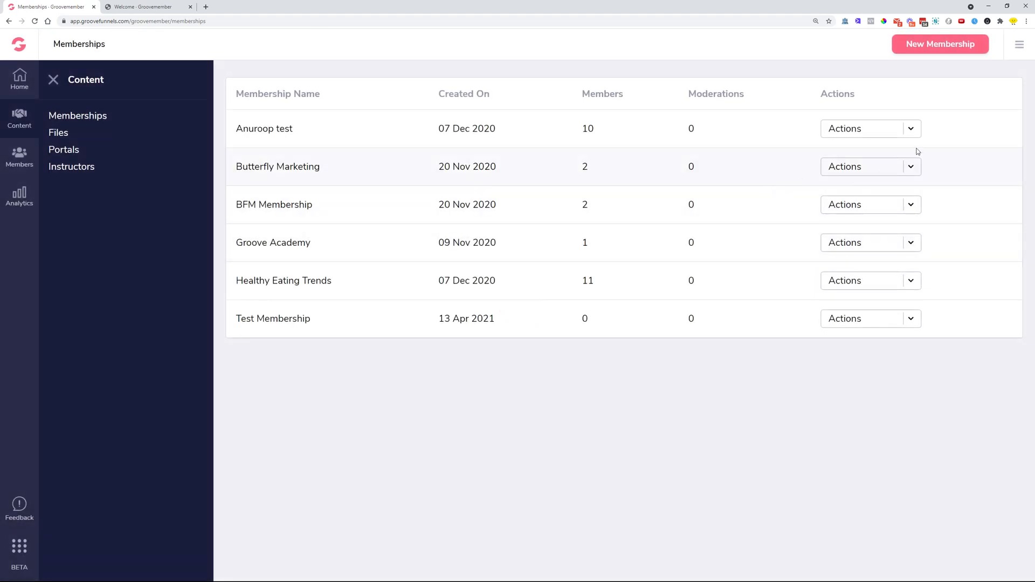
mouse_move(911, 255)
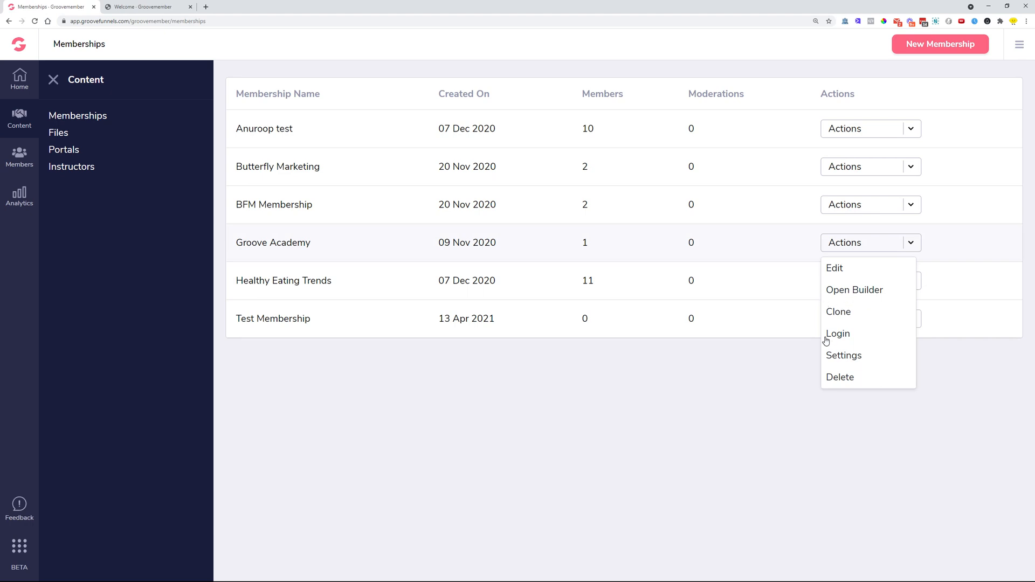
click(838, 334)
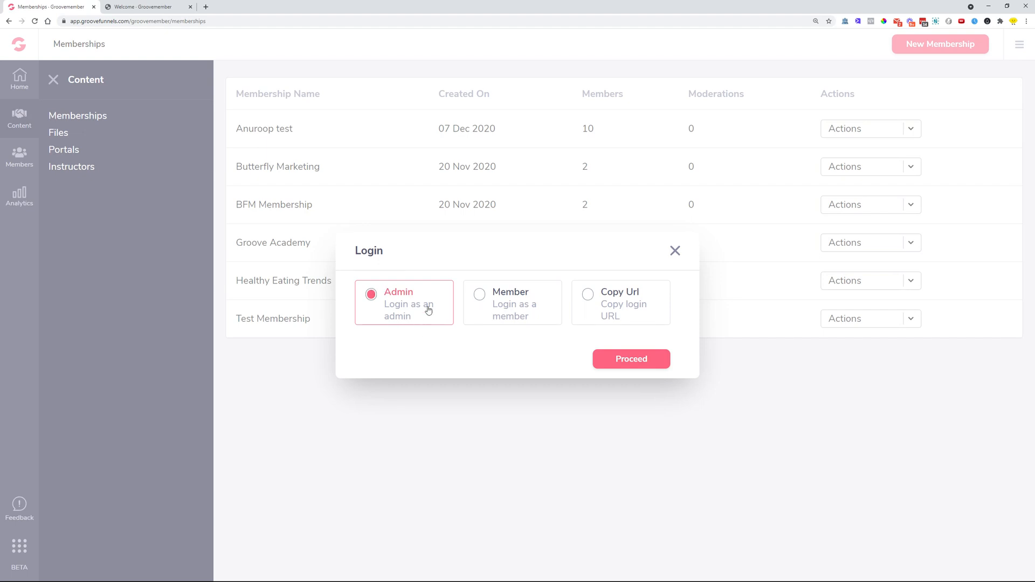
mouse_move(596, 286)
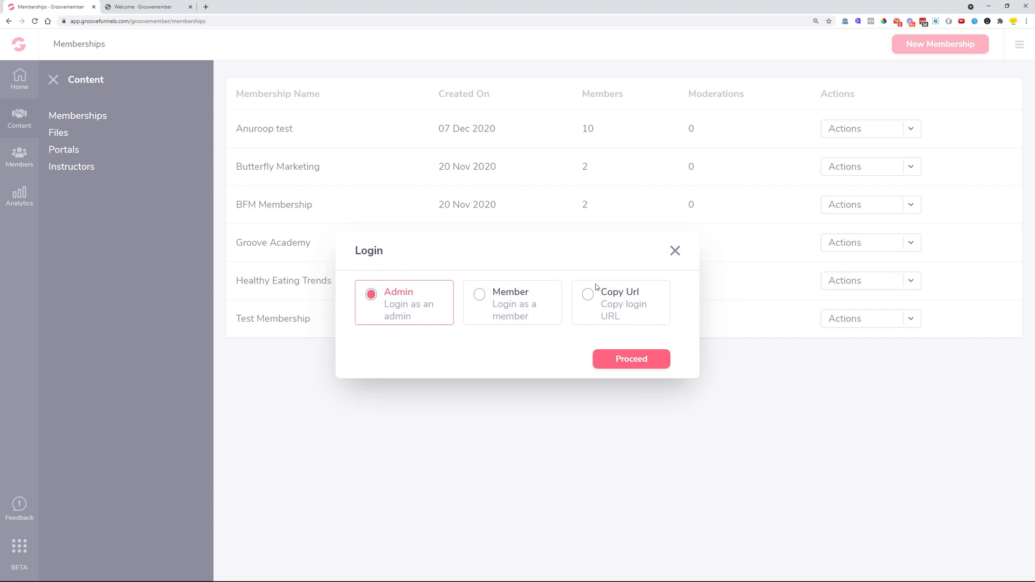
mouse_move(602, 304)
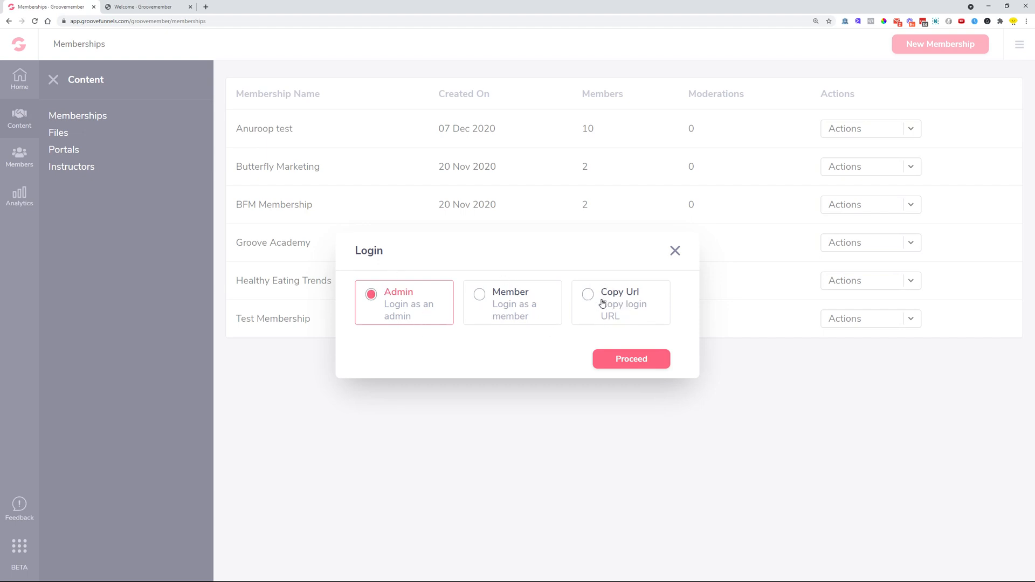
click(588, 295)
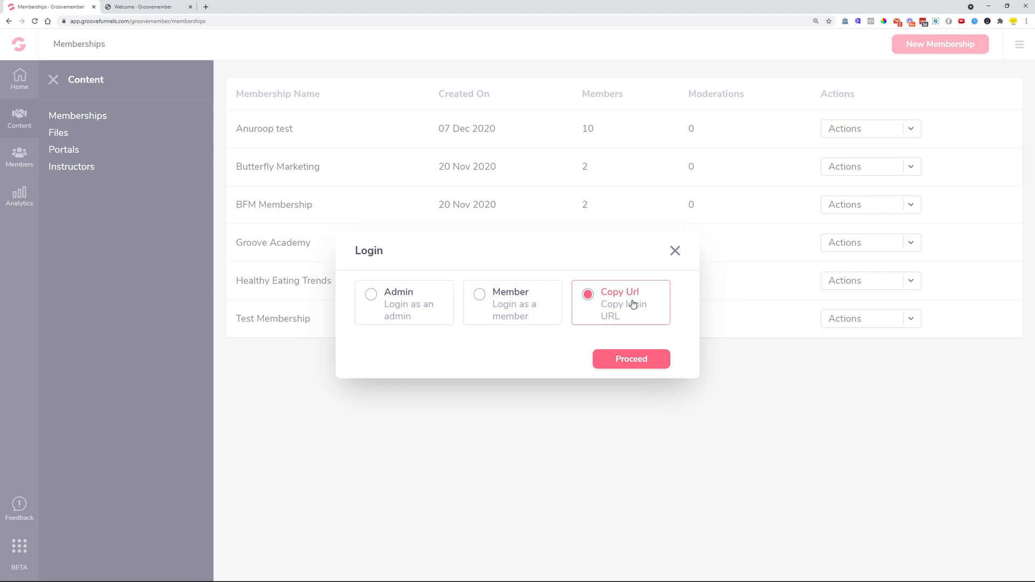
mouse_move(674, 251)
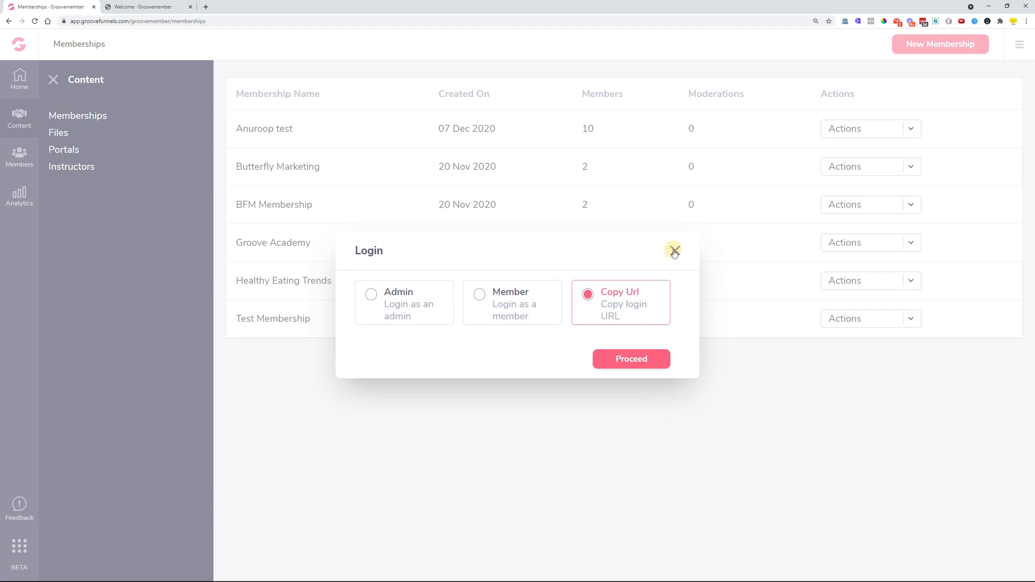
click(673, 251)
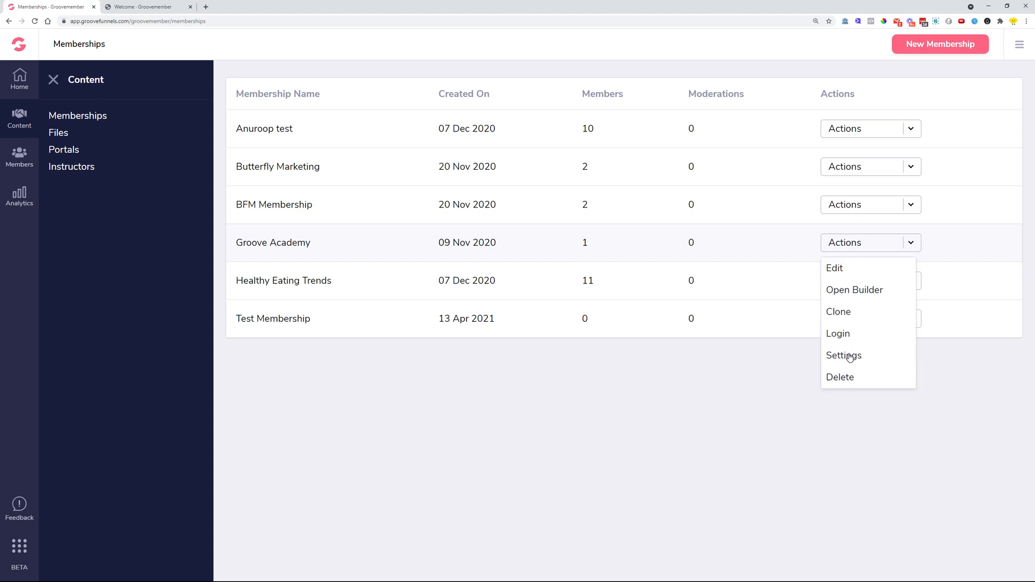
click(844, 355)
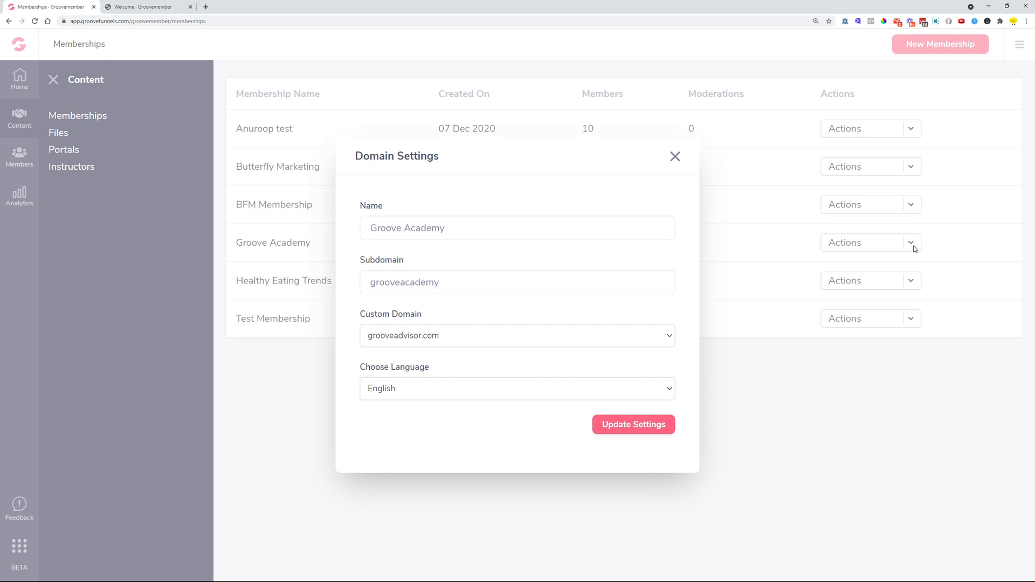
click(517, 388)
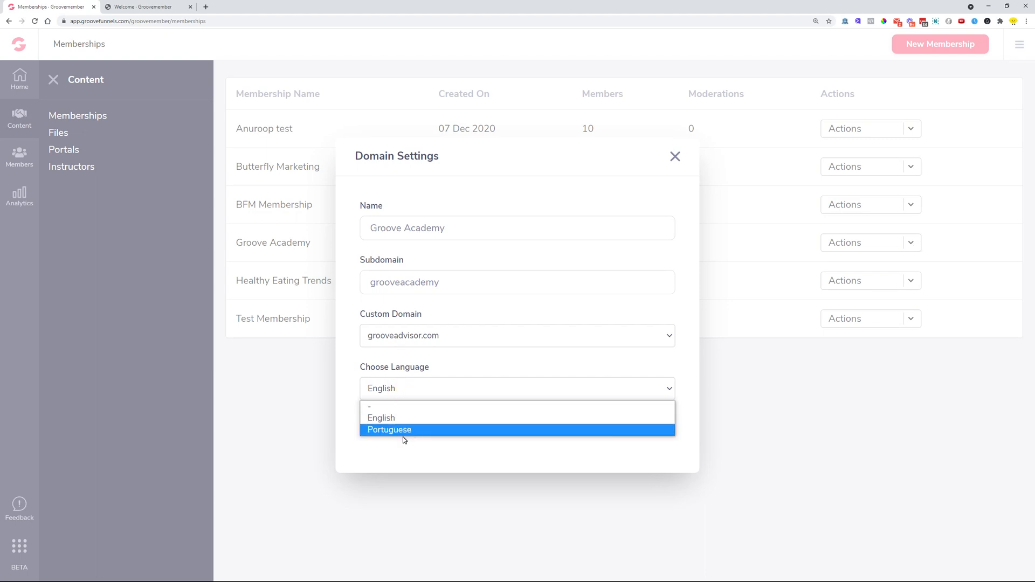
click(675, 155)
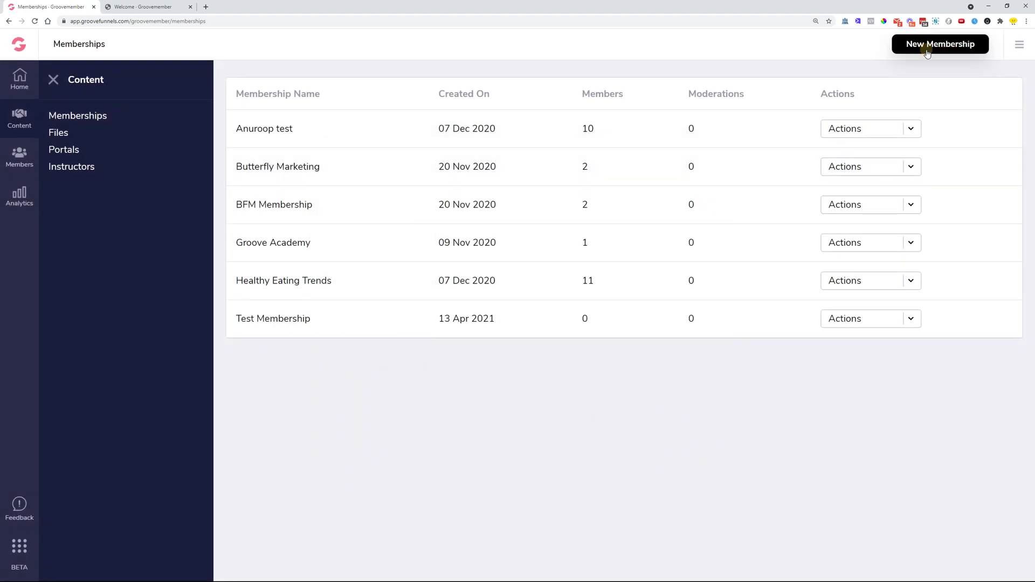
click(940, 44)
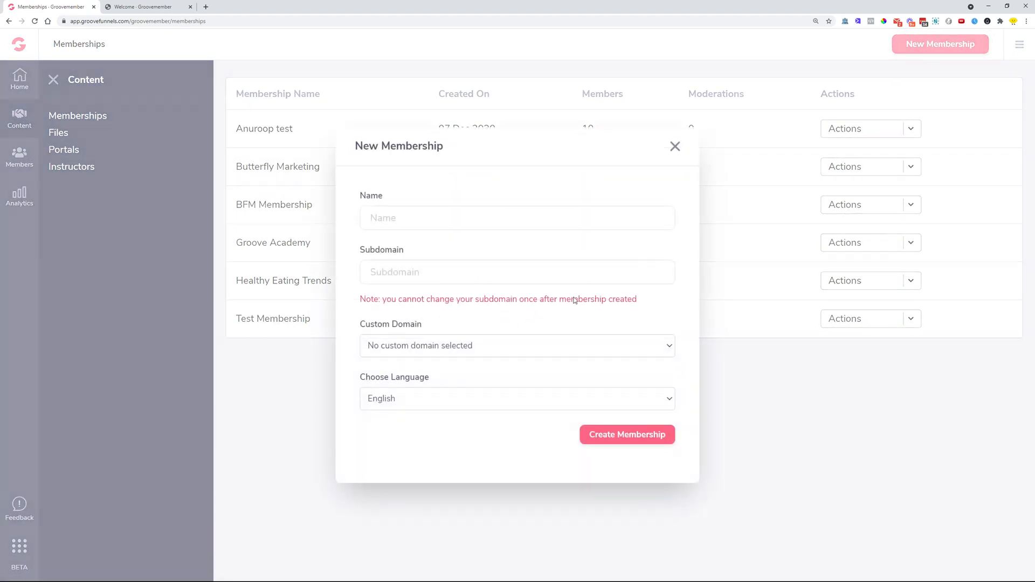
click(517, 399)
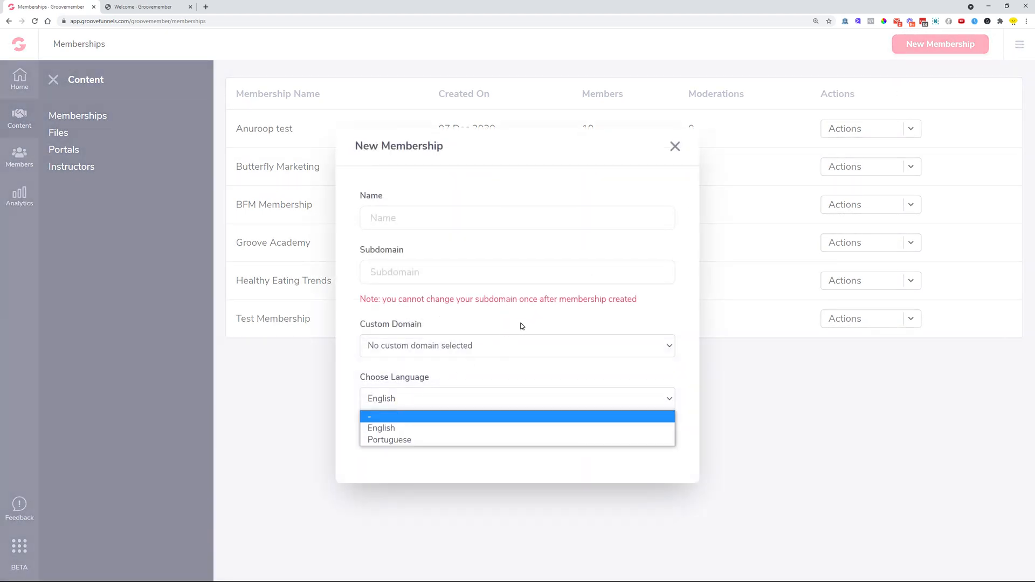
click(676, 146)
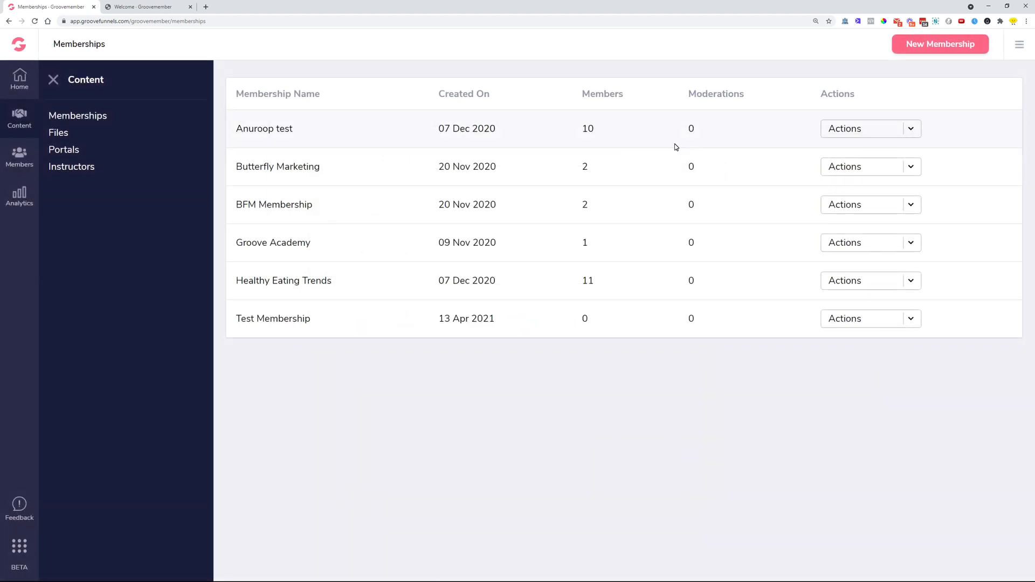
mouse_move(911, 257)
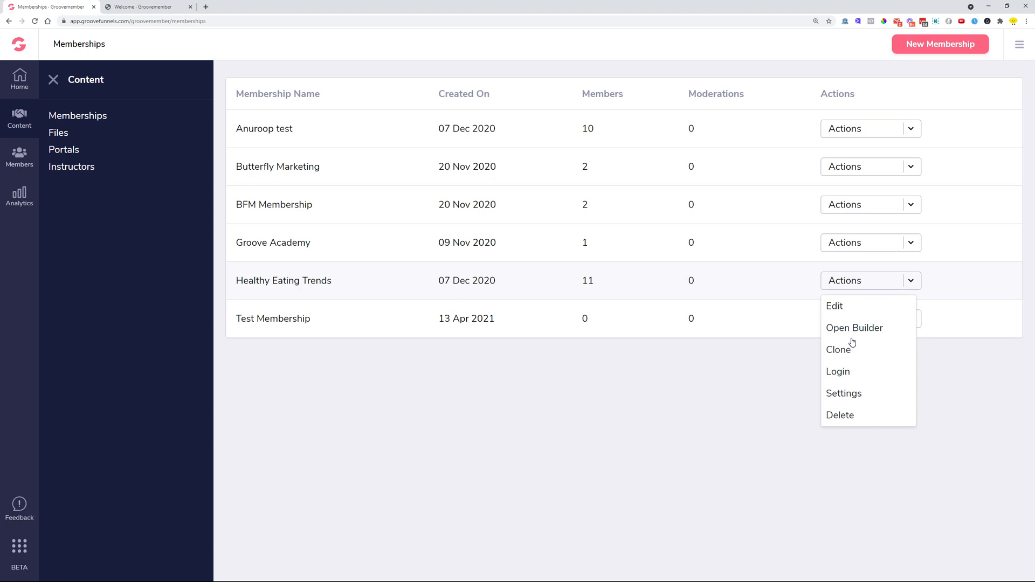
Open Healthy Eating Trends in the builder, scroll the Welcome page, and hide the Outline panel.
click(854, 328)
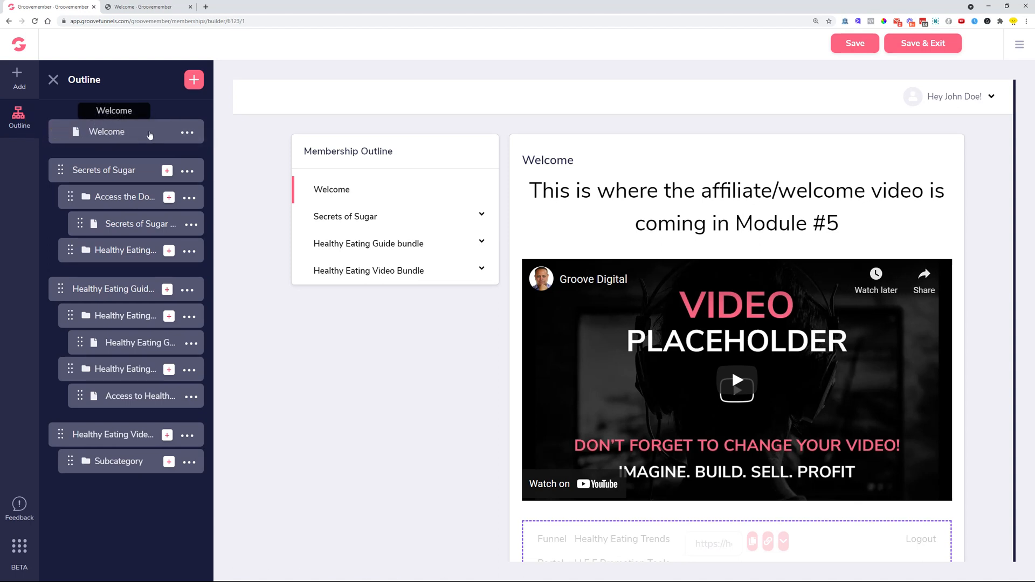
scroll(down, 3)
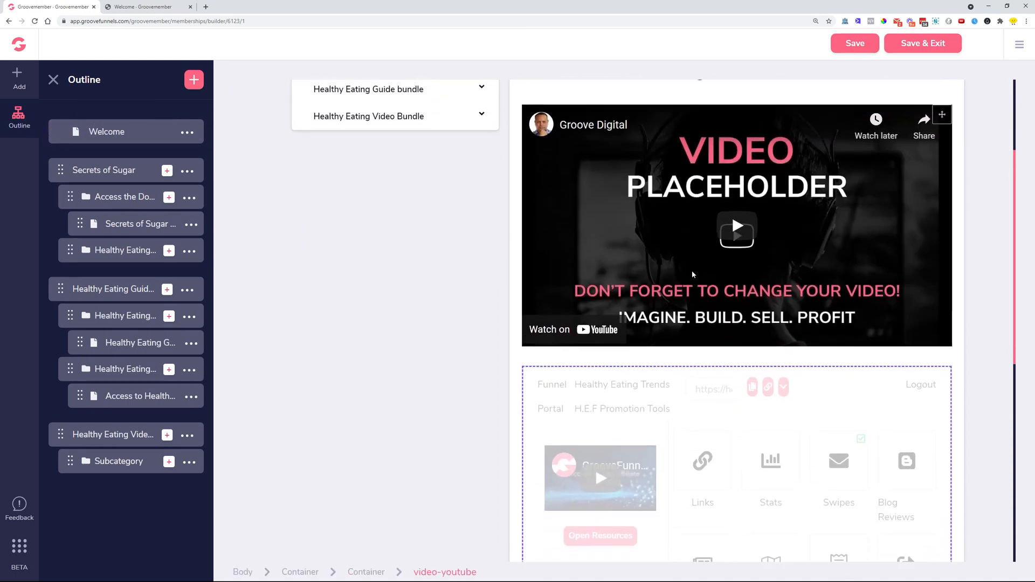
click(106, 131)
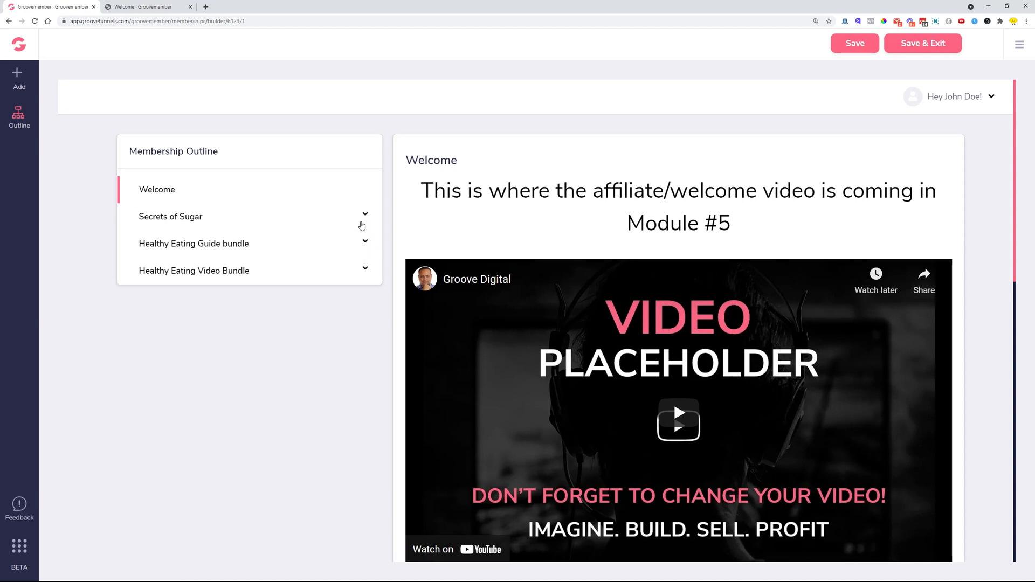
mouse_move(368, 274)
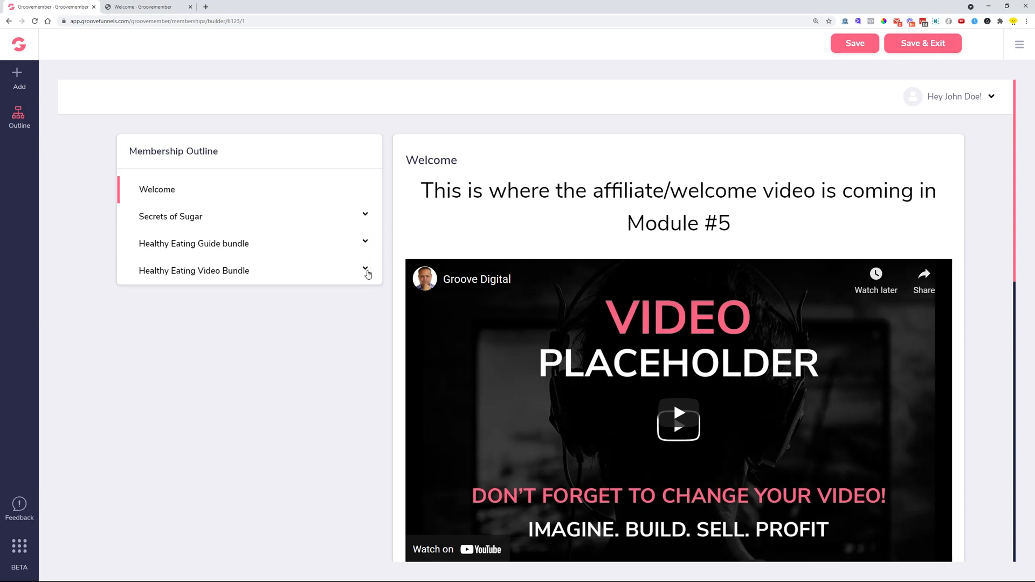
Preview the live member site, toggle Healthy Eating Video Bundle to reveal Subcategory, then return to the builder.
click(146, 7)
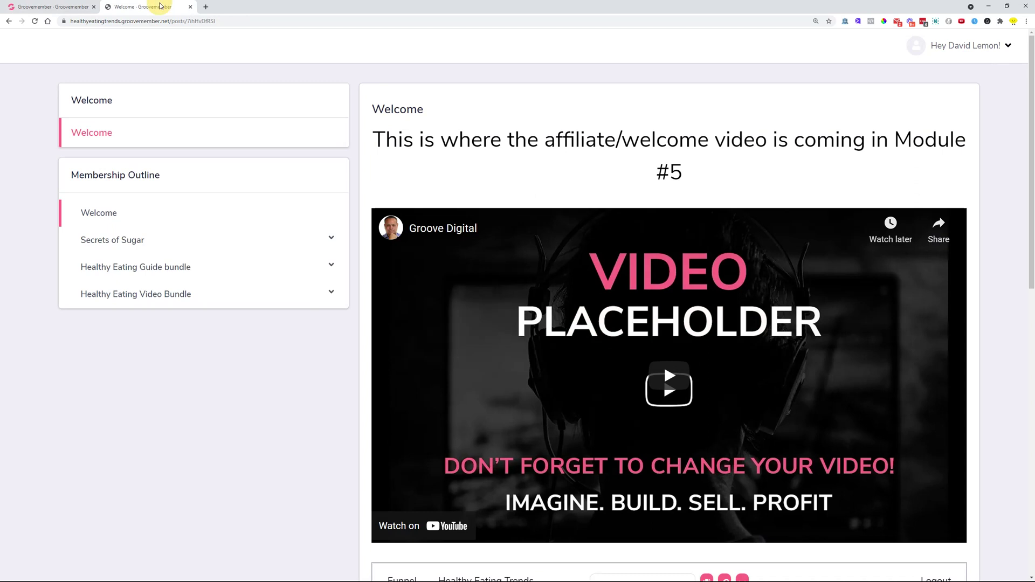
mouse_move(570, 73)
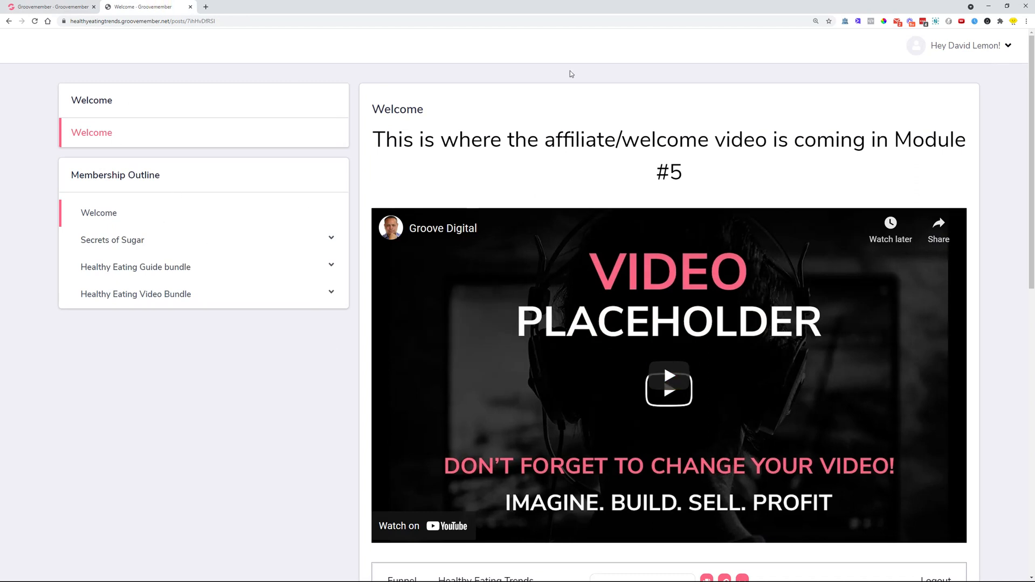
mouse_move(328, 243)
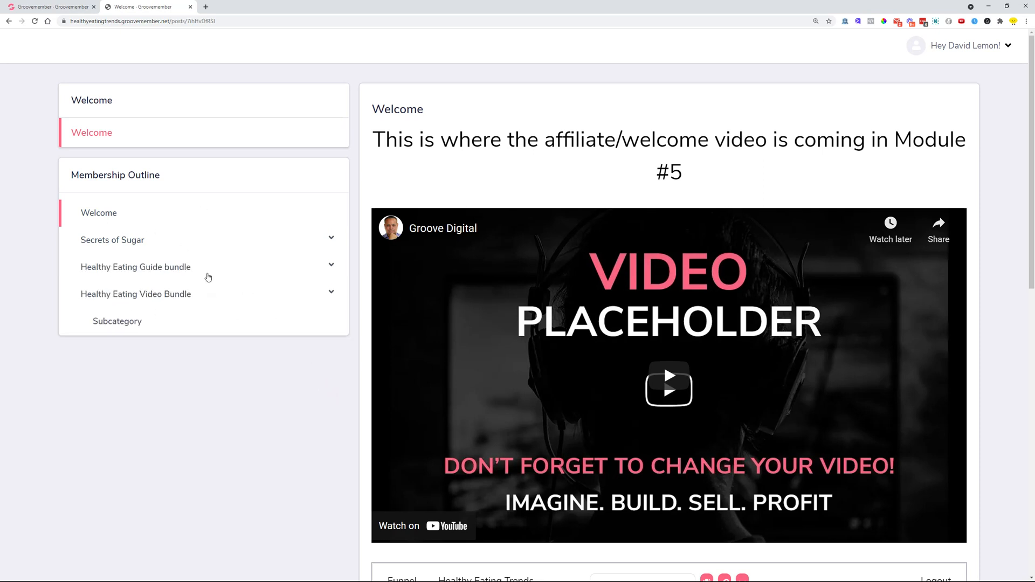
mouse_move(128, 272)
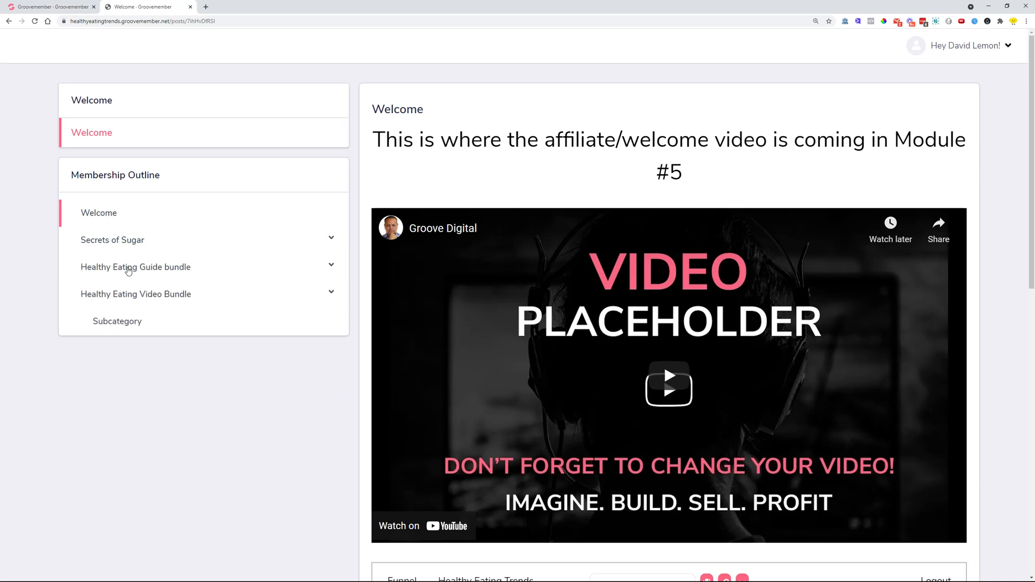
click(112, 240)
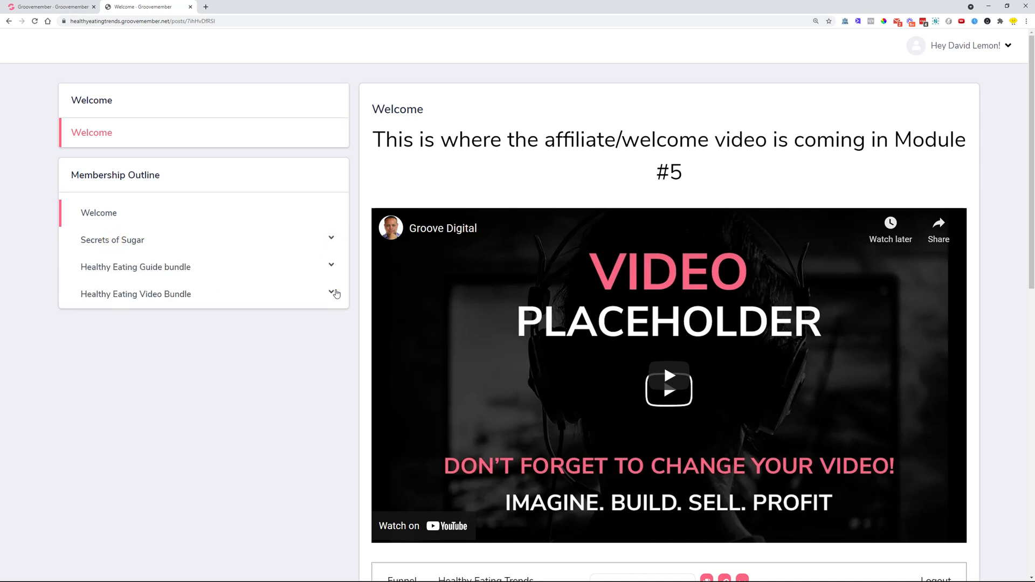
click(331, 294)
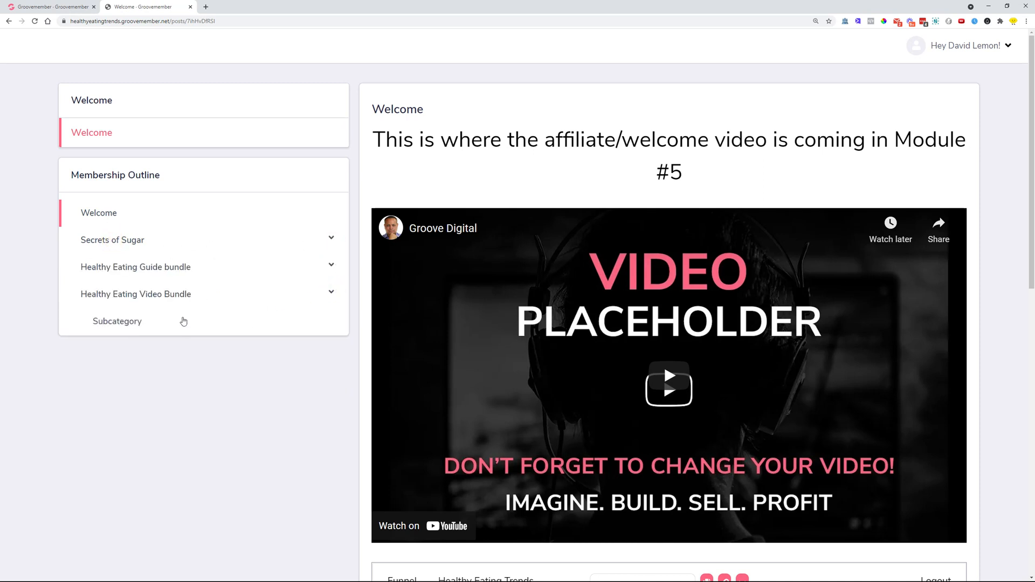
mouse_move(144, 354)
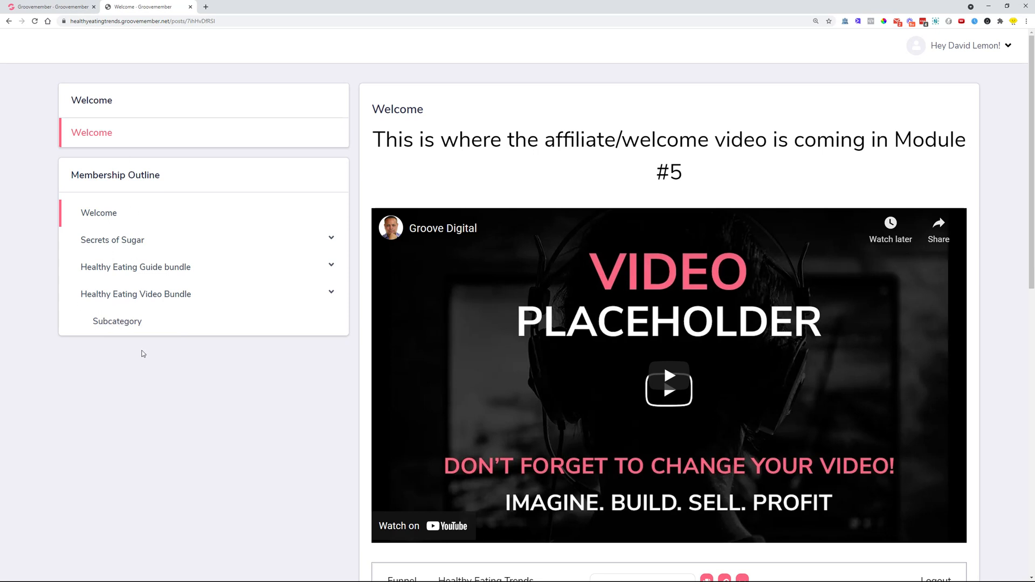
click(49, 8)
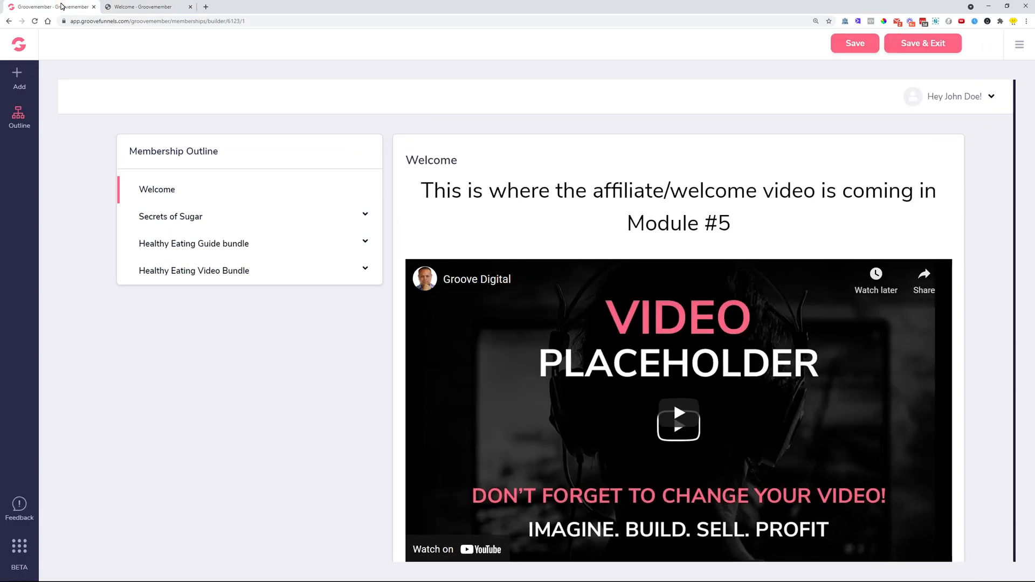
click(19, 116)
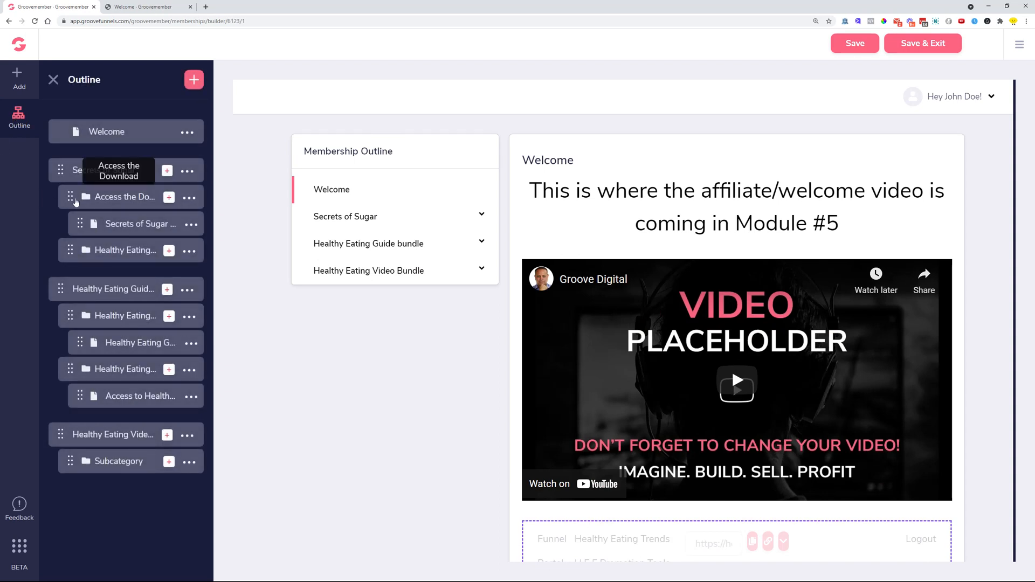
mouse_move(130, 199)
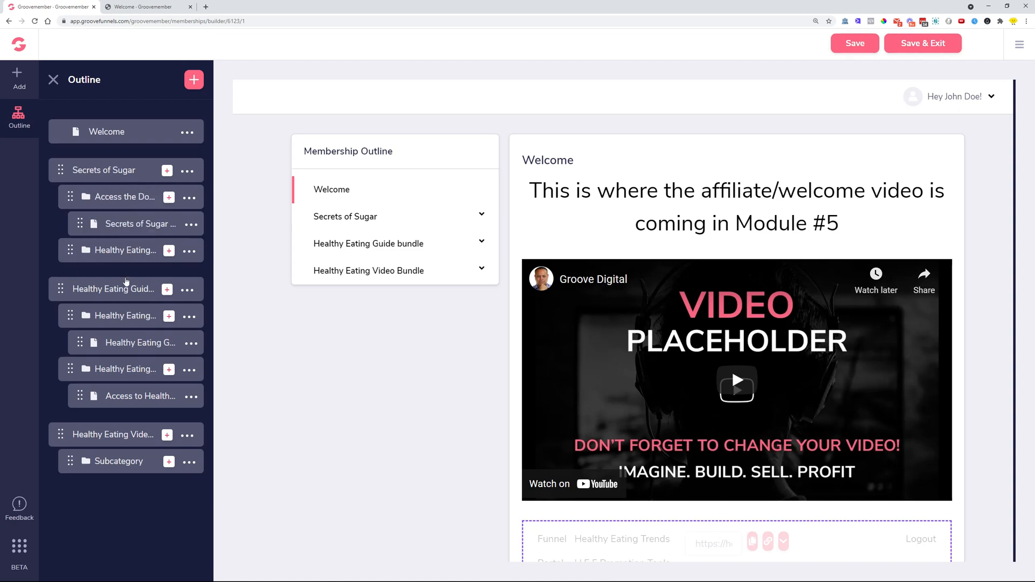
mouse_move(122, 318)
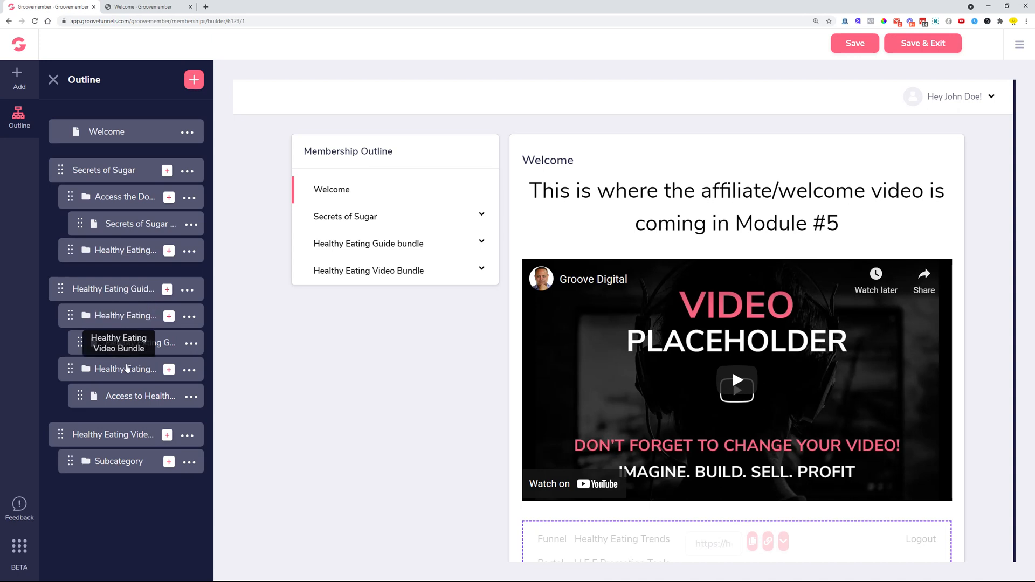
mouse_move(164, 404)
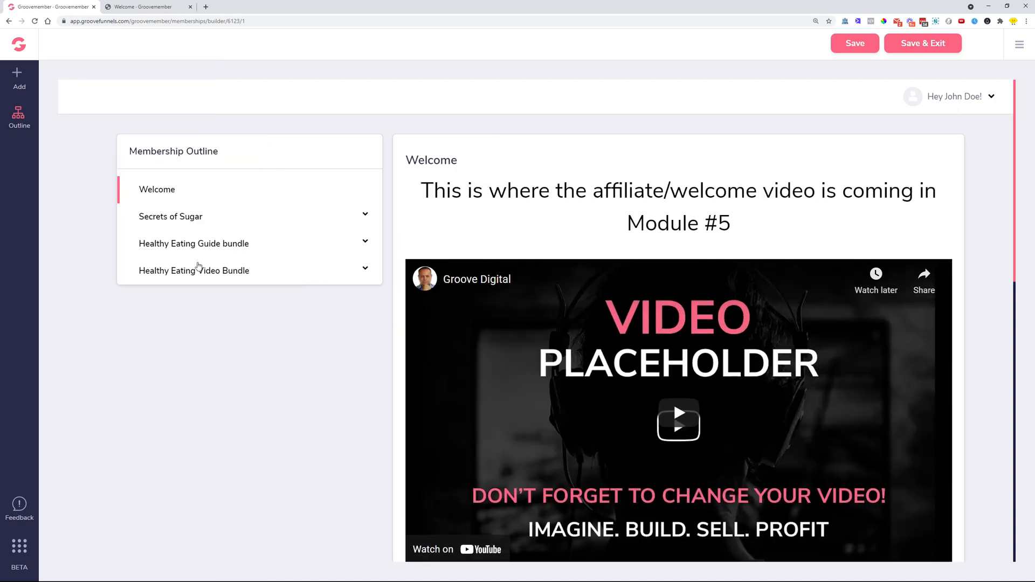
mouse_move(193, 286)
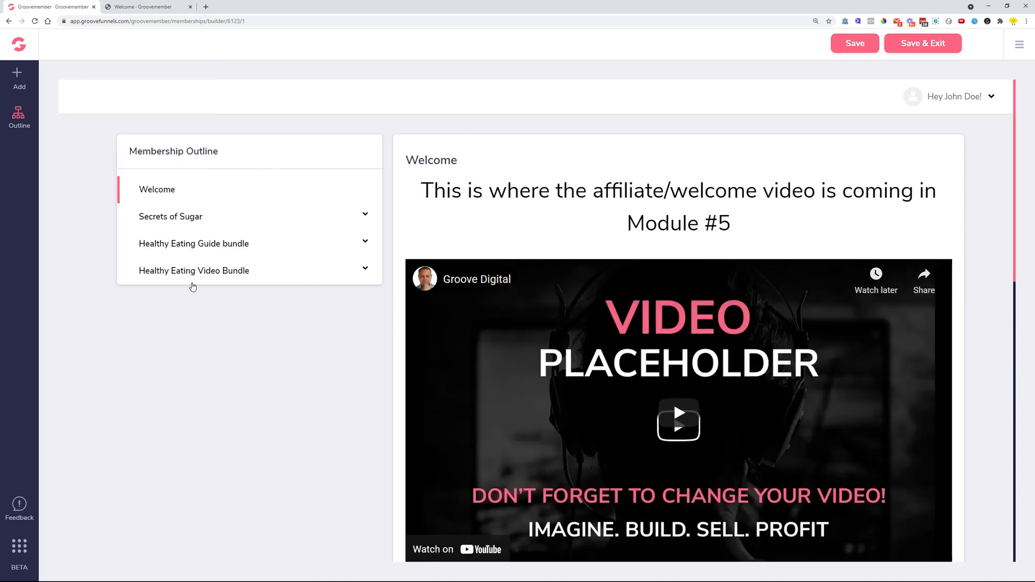
mouse_move(894, 62)
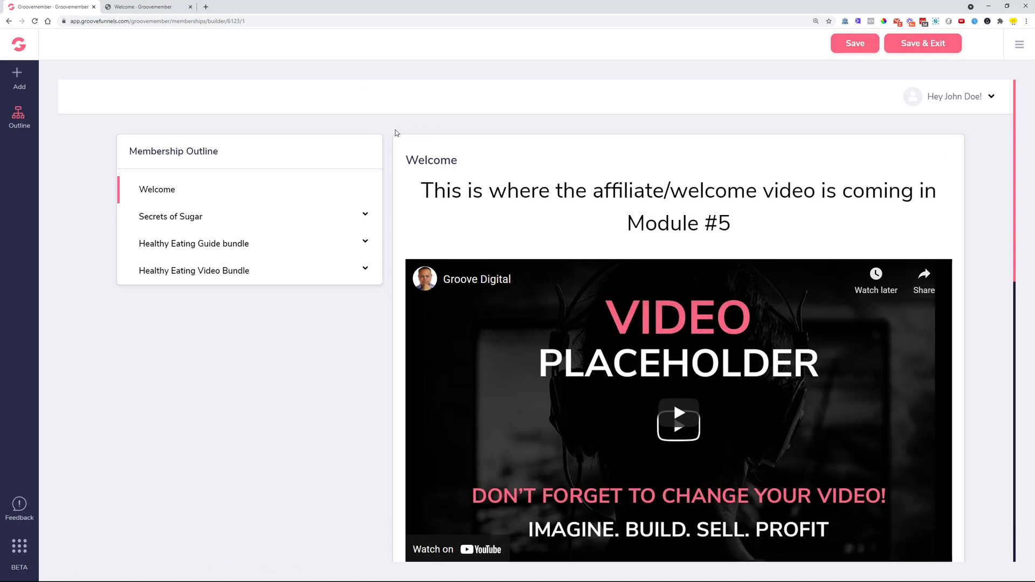
mouse_move(392, 131)
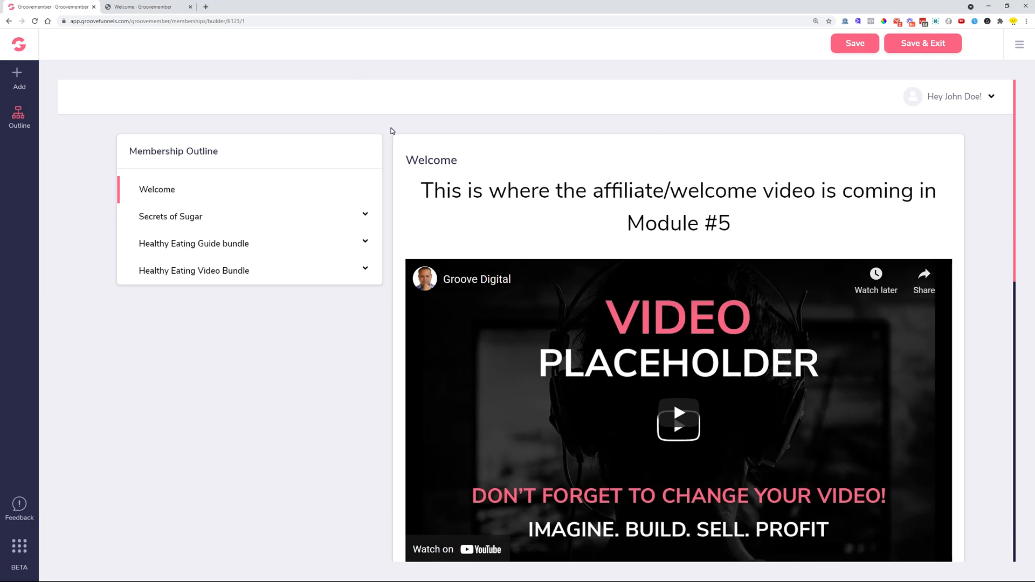
mouse_move(407, 114)
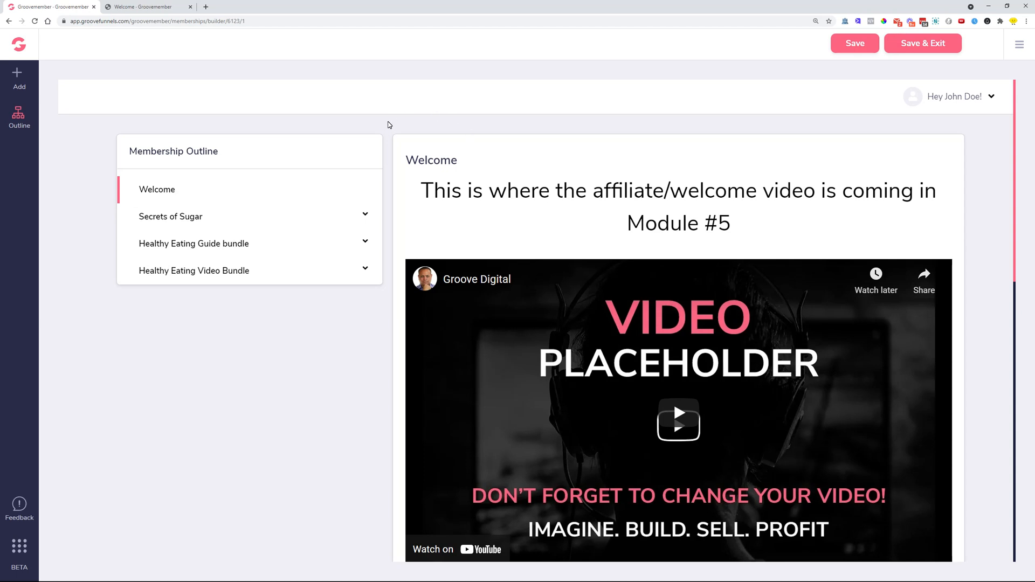
mouse_move(387, 139)
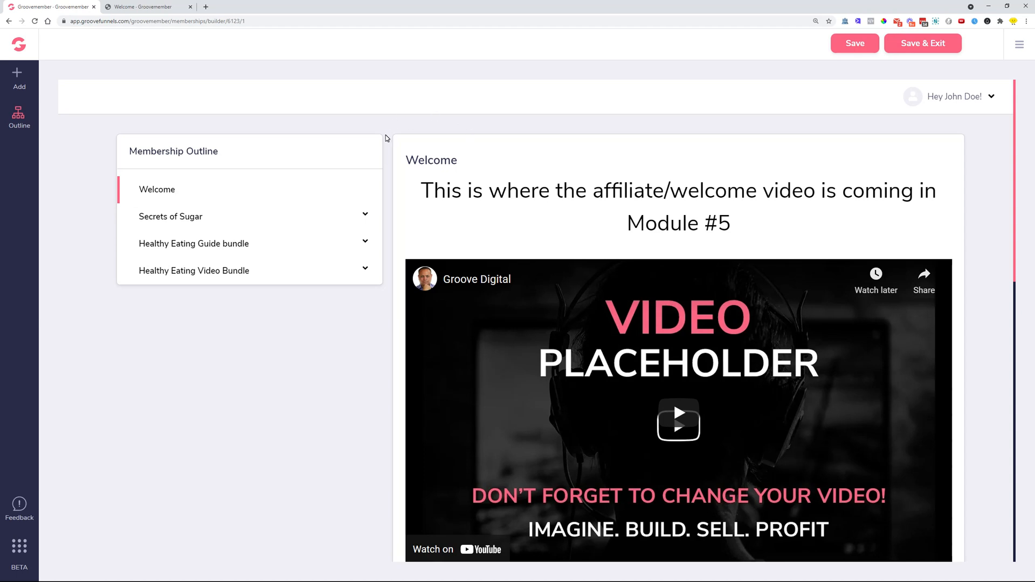
mouse_move(312, 360)
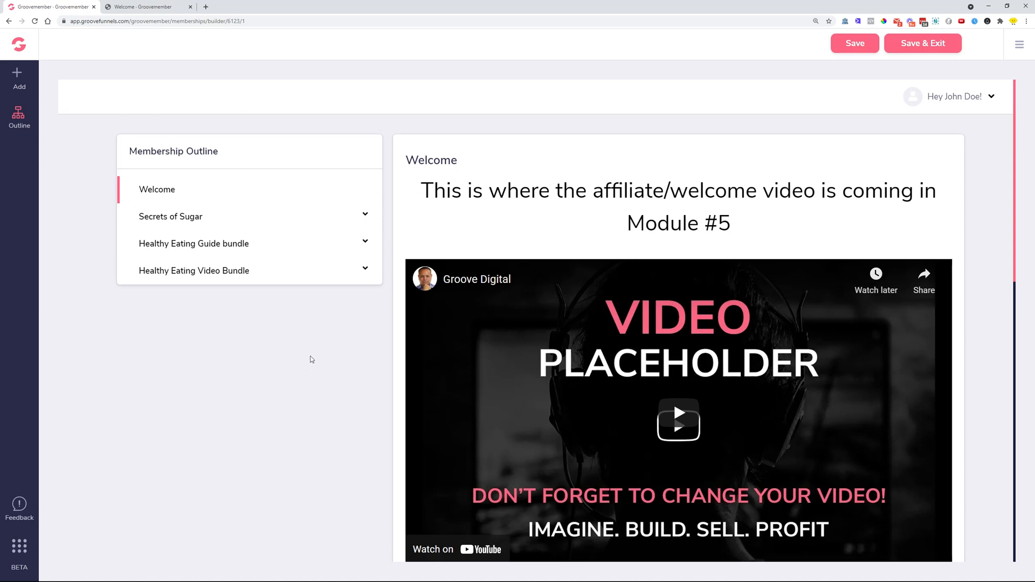
mouse_move(371, 339)
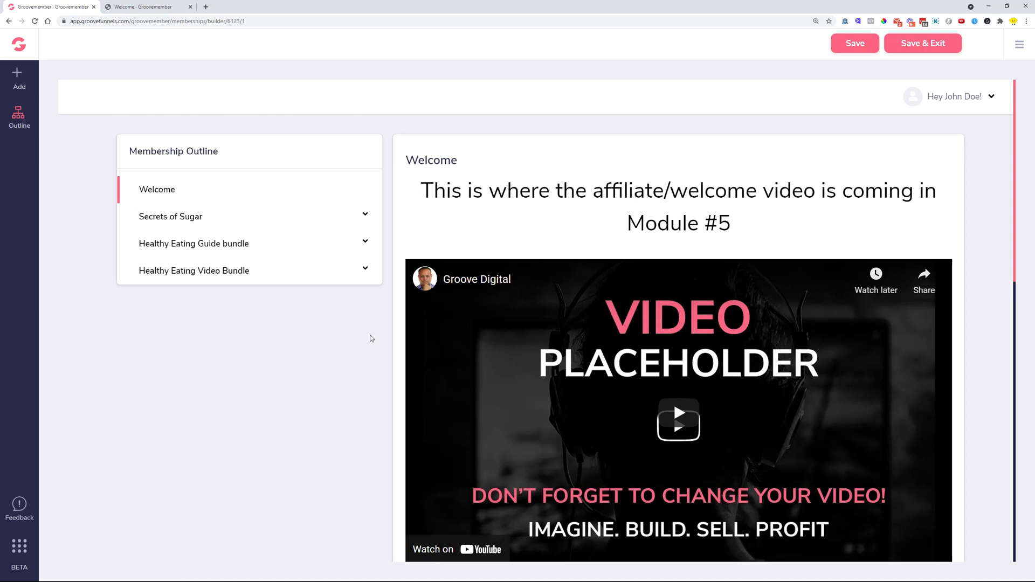
mouse_move(338, 336)
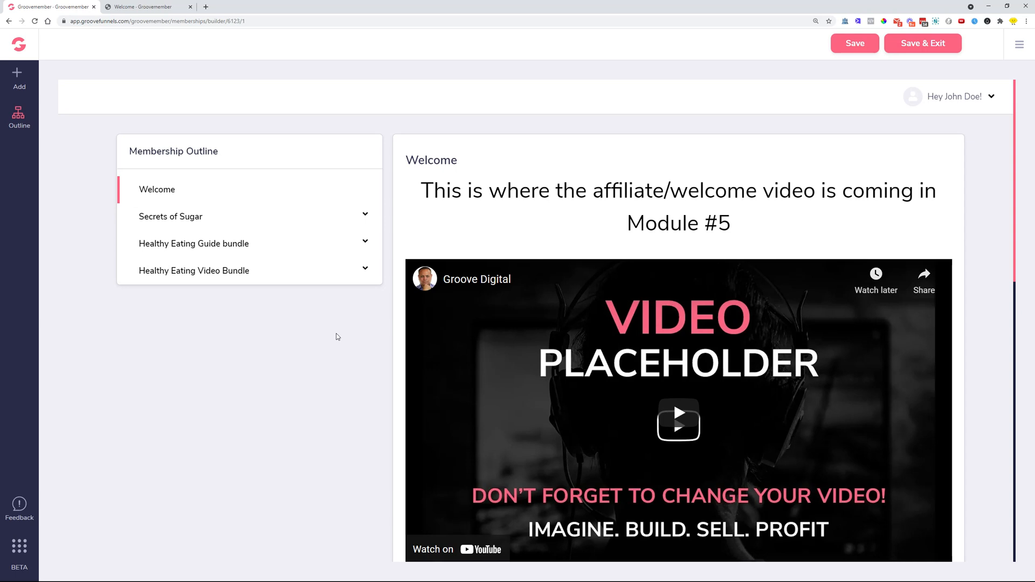
mouse_move(393, 293)
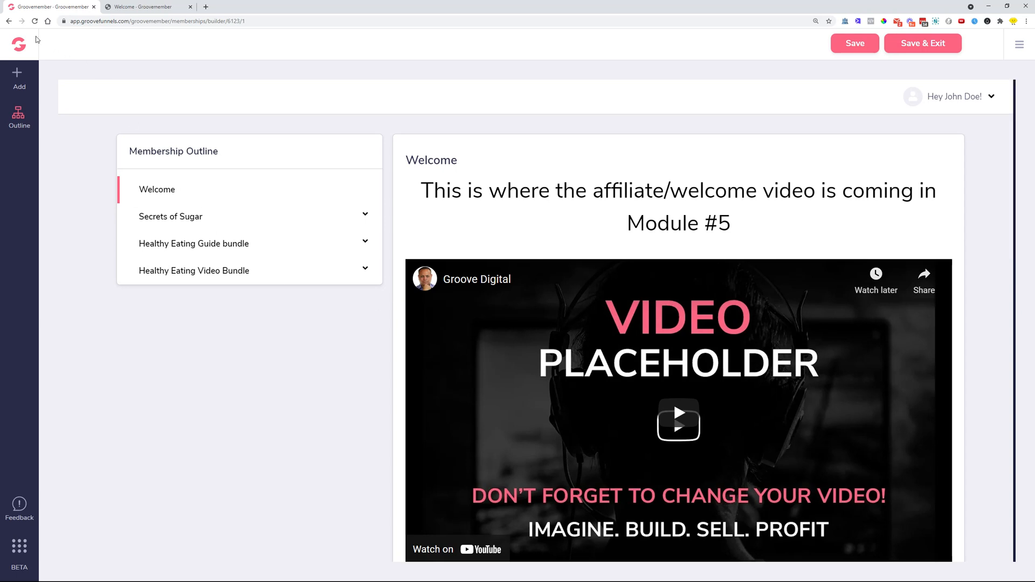
mouse_move(8, 20)
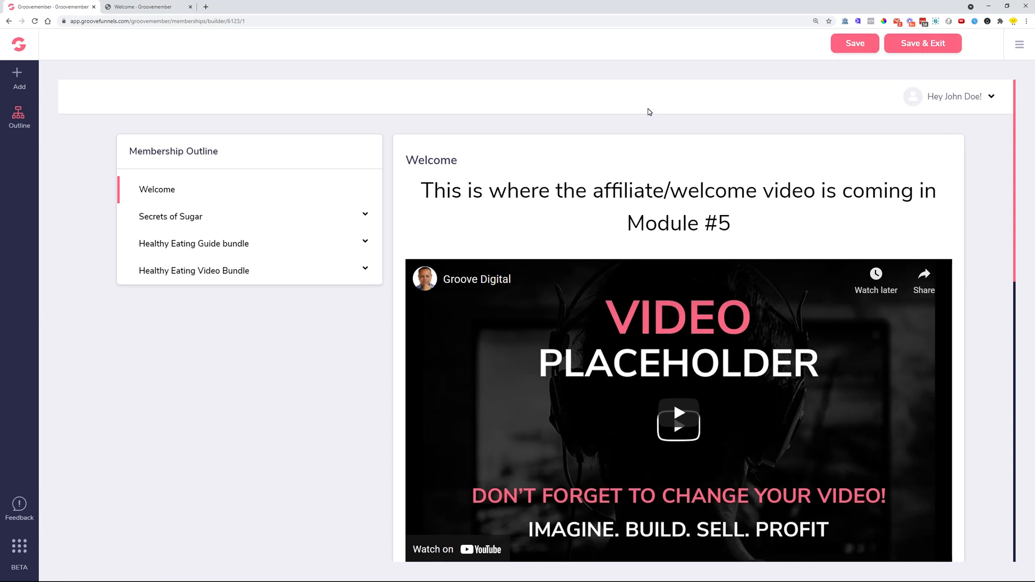
mouse_move(396, 133)
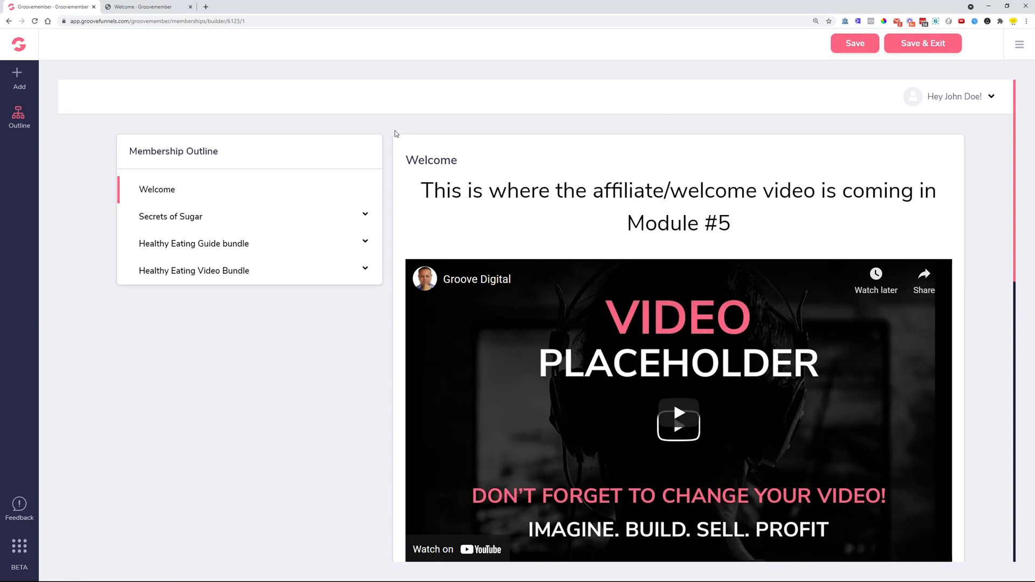
mouse_move(386, 142)
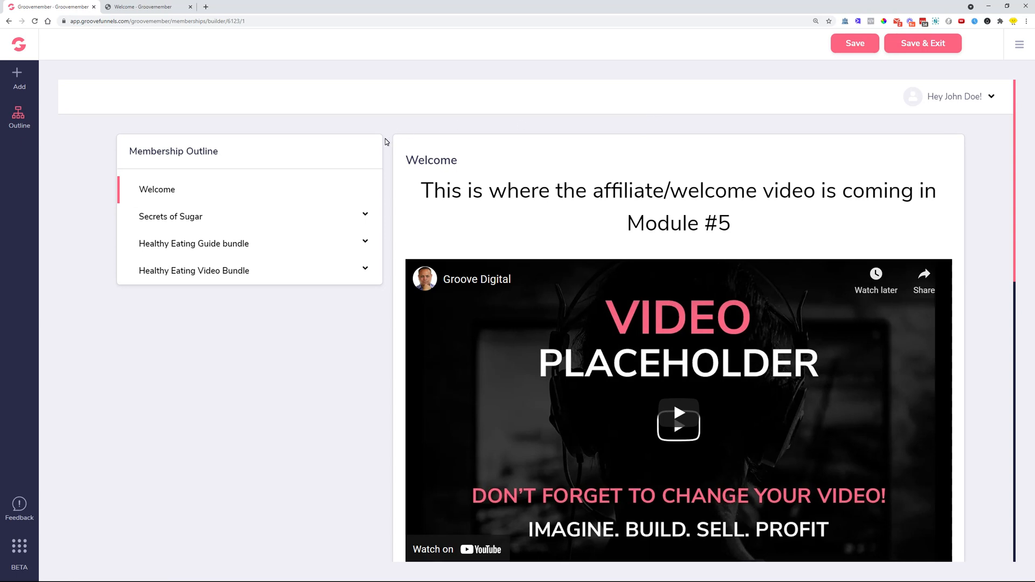